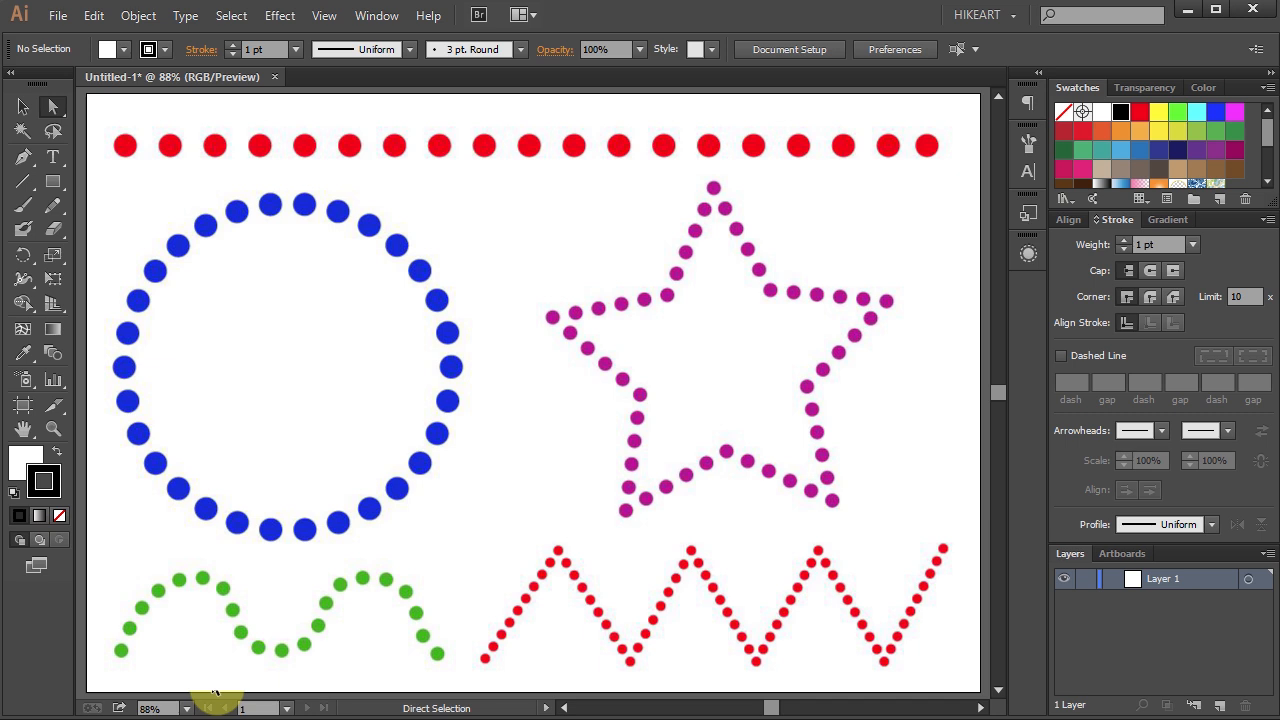
# Clear the sample dotted-shape artwork, leaving a blank artboard.
pyautogui.press('Ctrl+n')
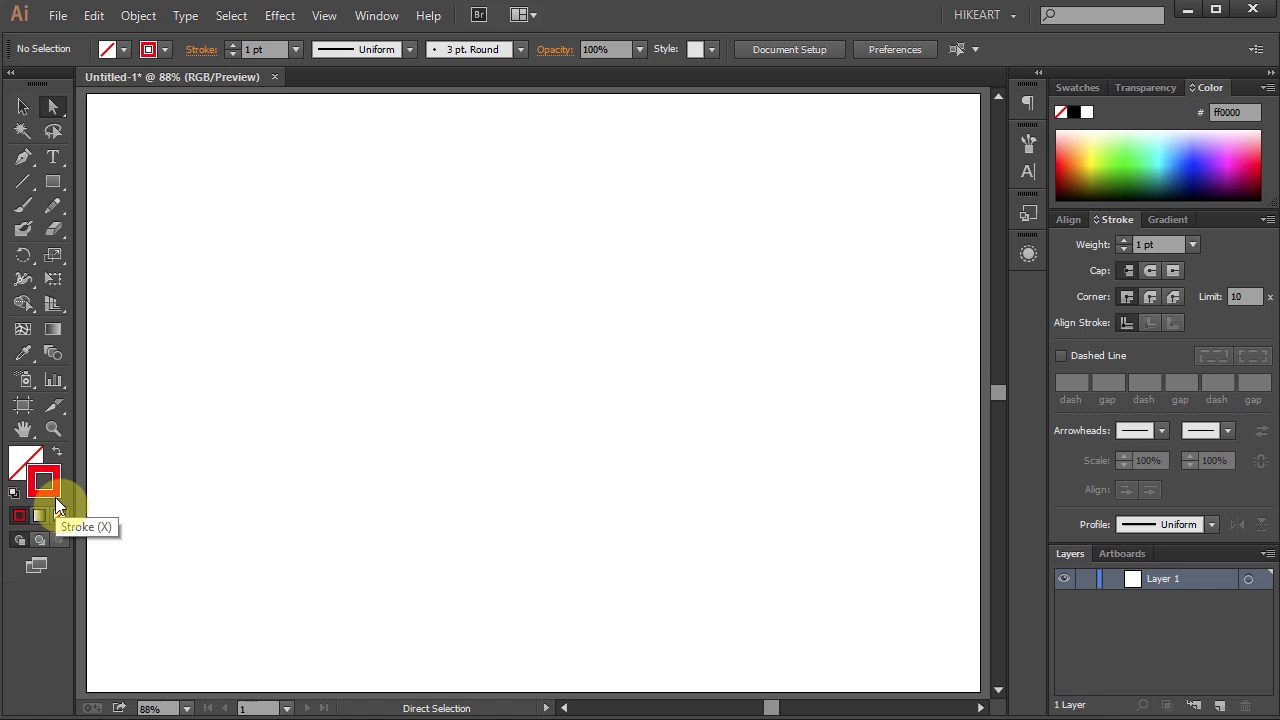
# Draw a long straight horizontal line across the top of the artboard with the Line Segment Tool.
pyautogui.click(23, 181)
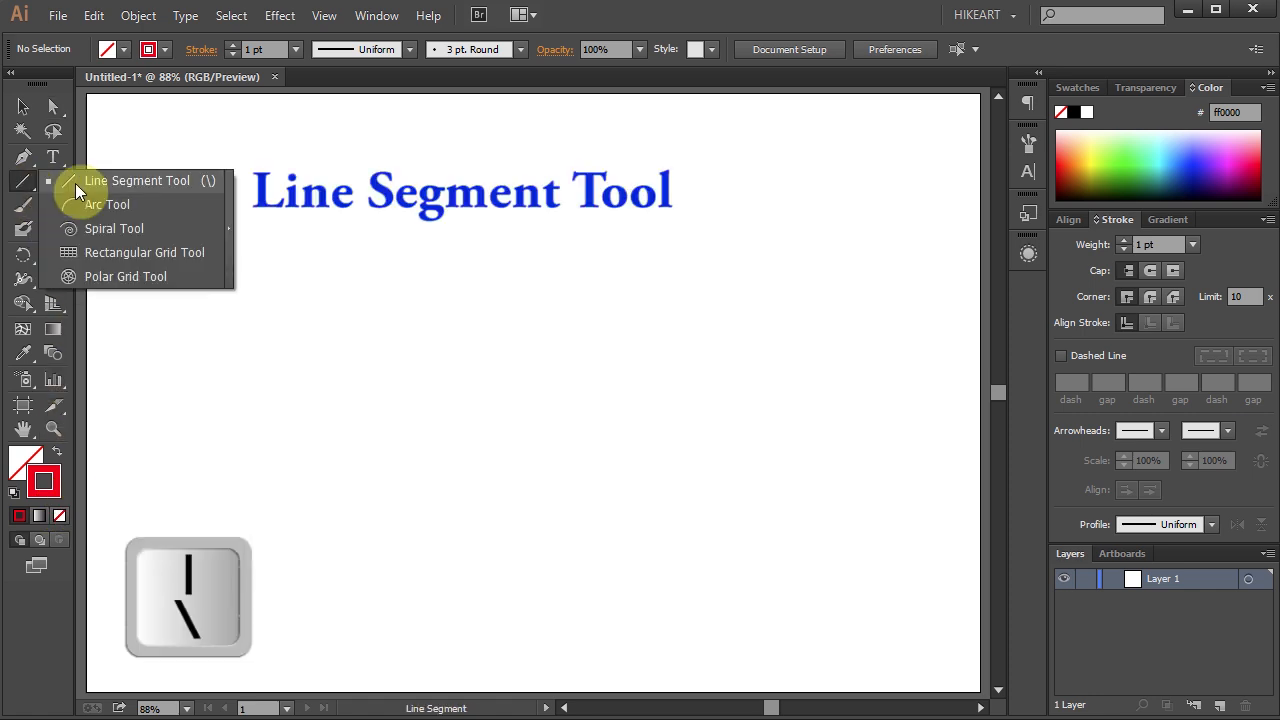
pyautogui.click(137, 180)
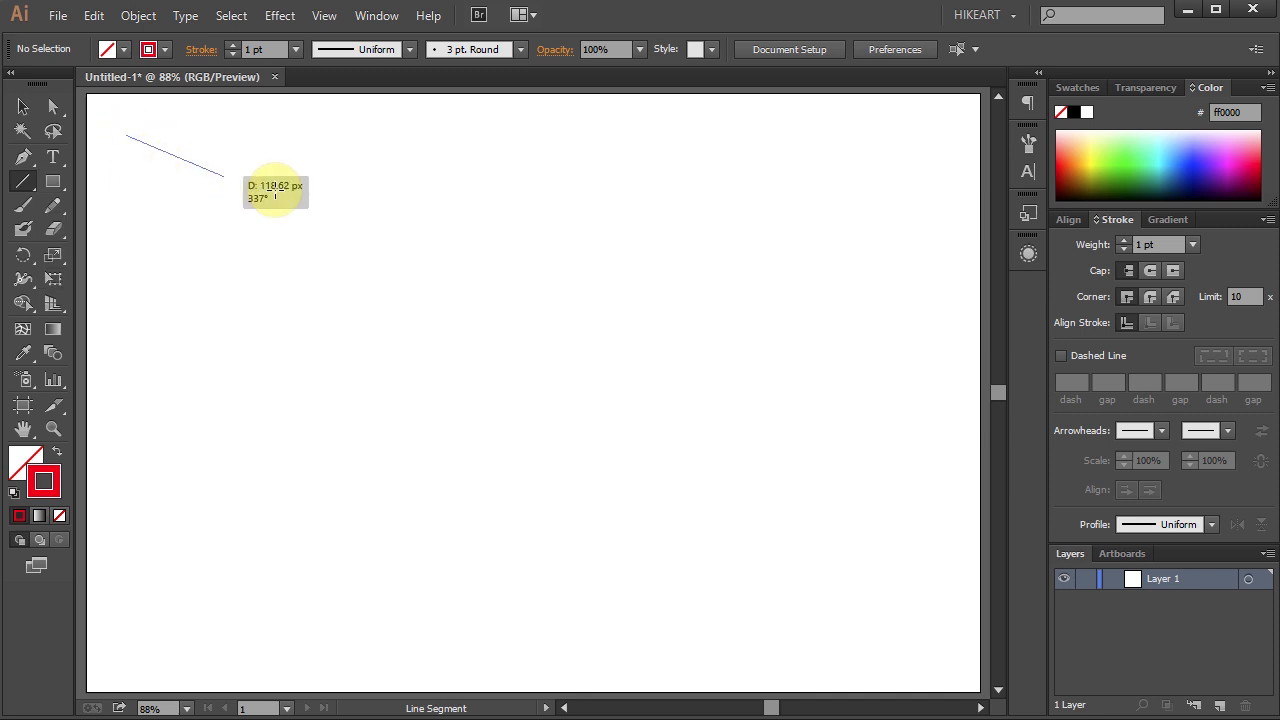
pyautogui.moveTo(200, 163); pyautogui.dragTo(545, 242)
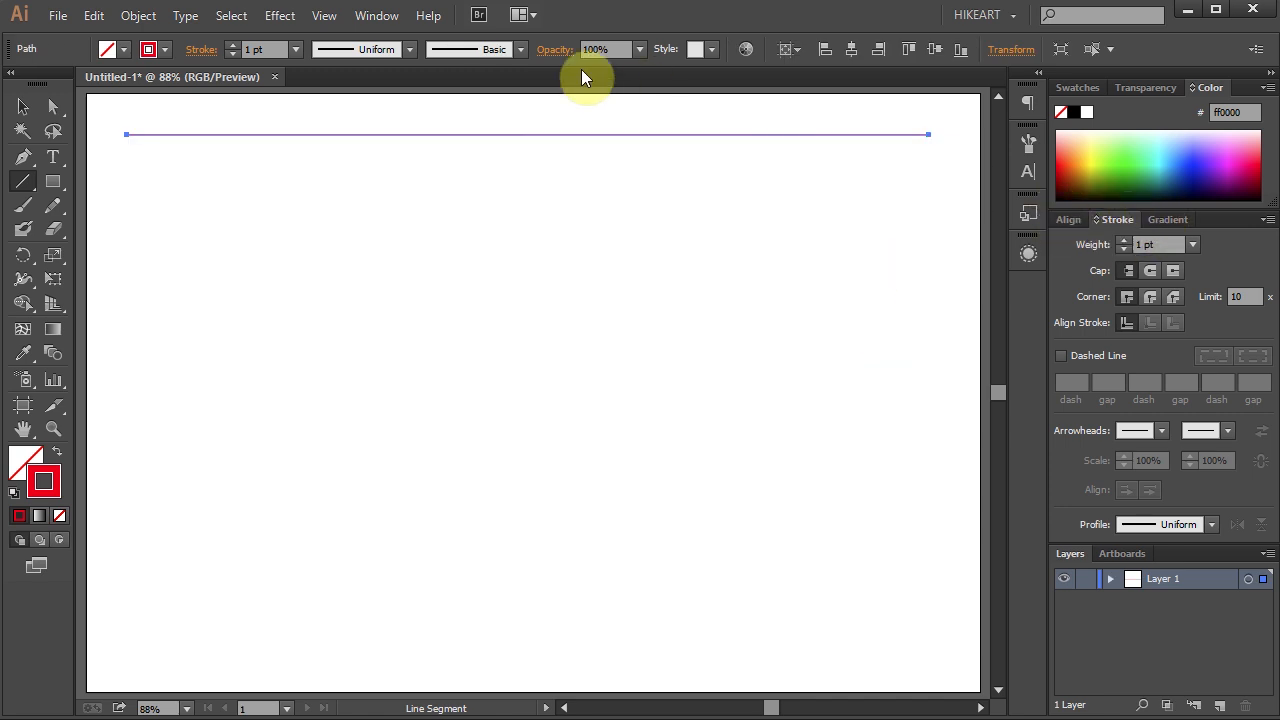
# Give the line a 26 pt round-cap dashed stroke so it reads as a row of red dots.
pyautogui.click(377, 15)
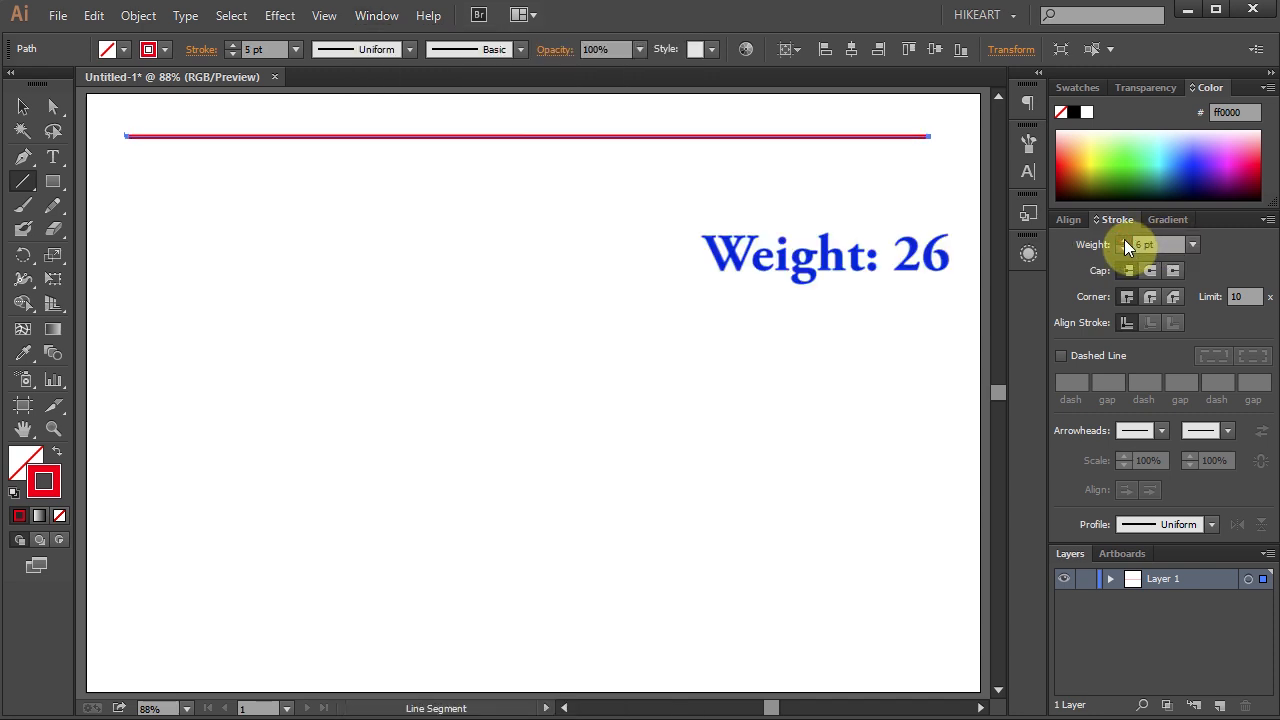
pyautogui.write('26')
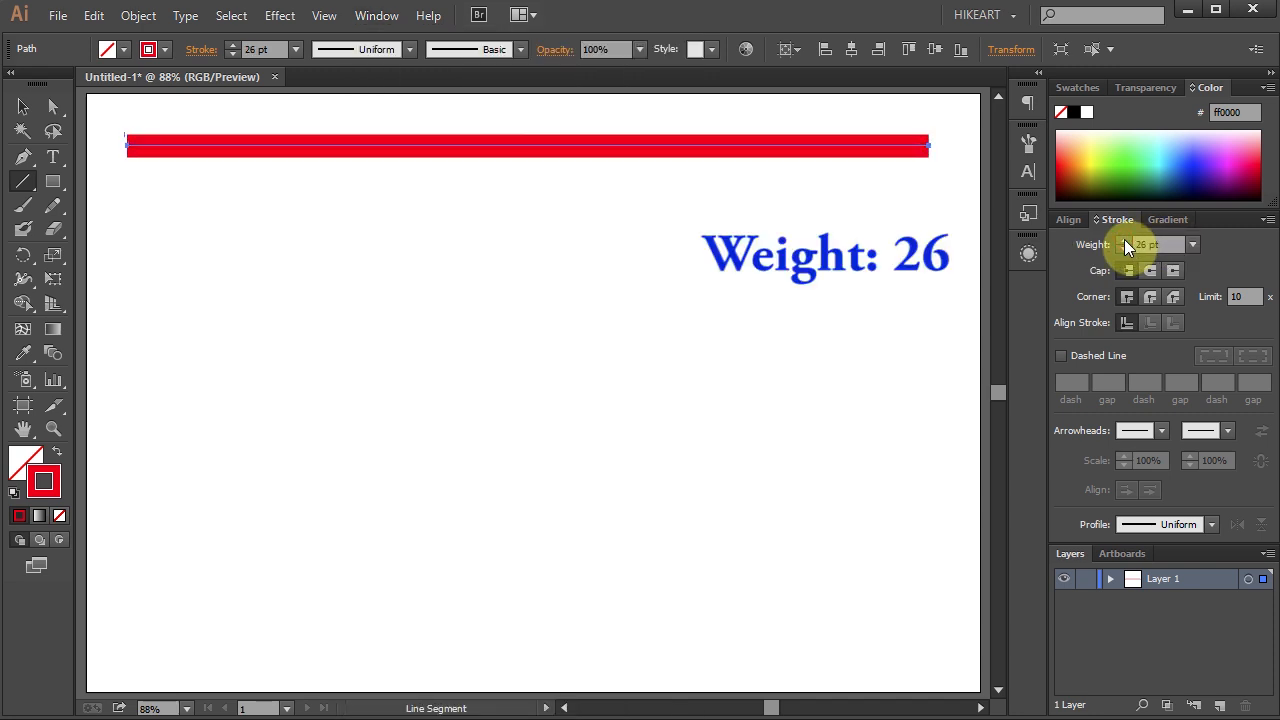
pyautogui.click(1150, 271)
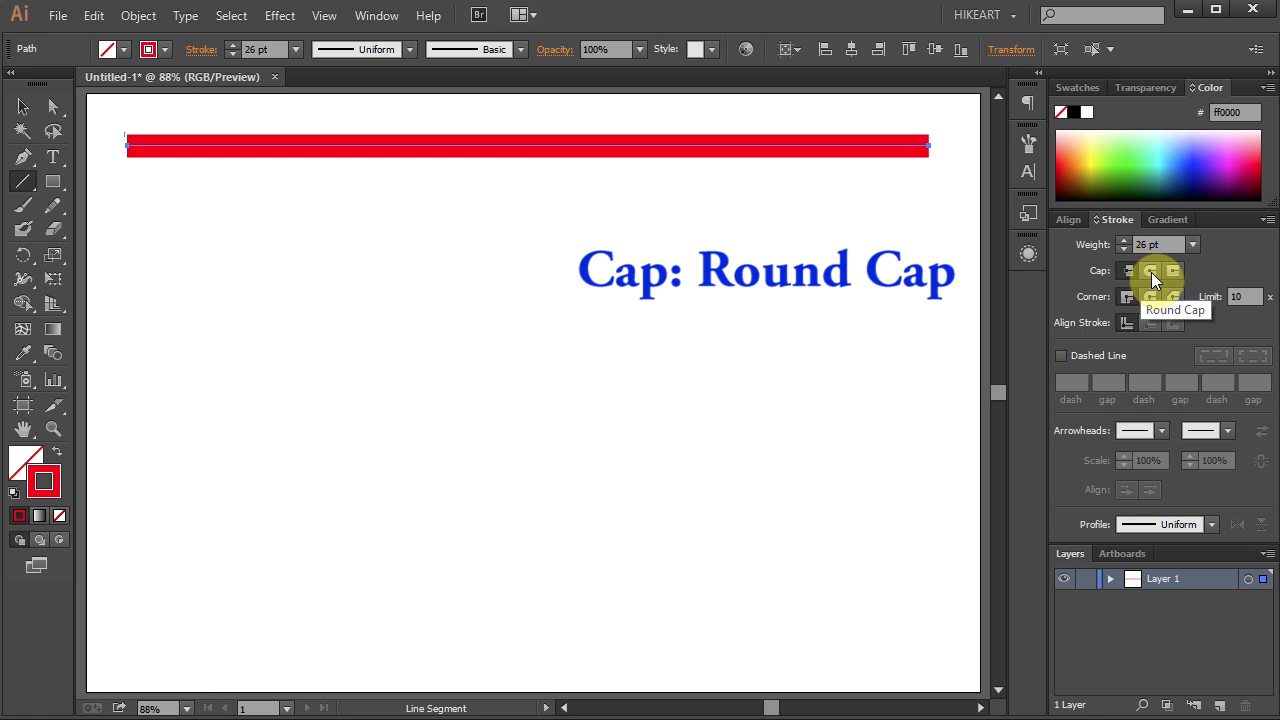
pyautogui.click(1150, 271)
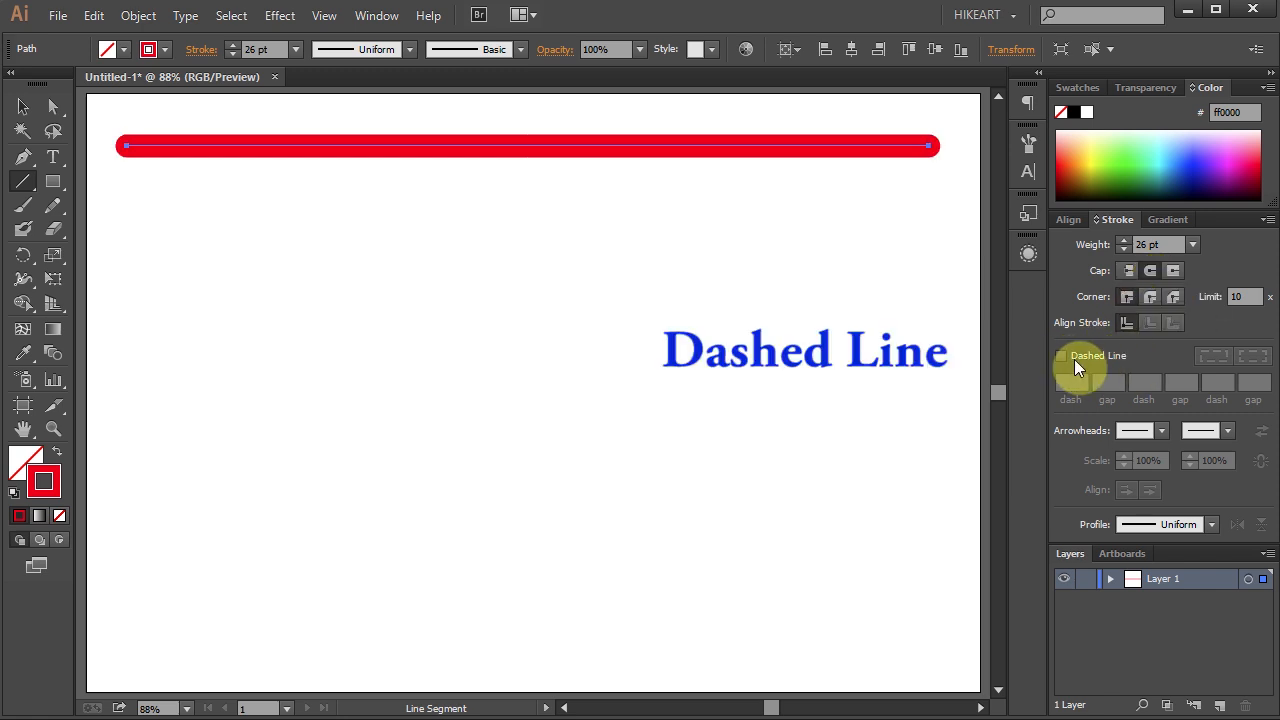
pyautogui.click(1063, 356)
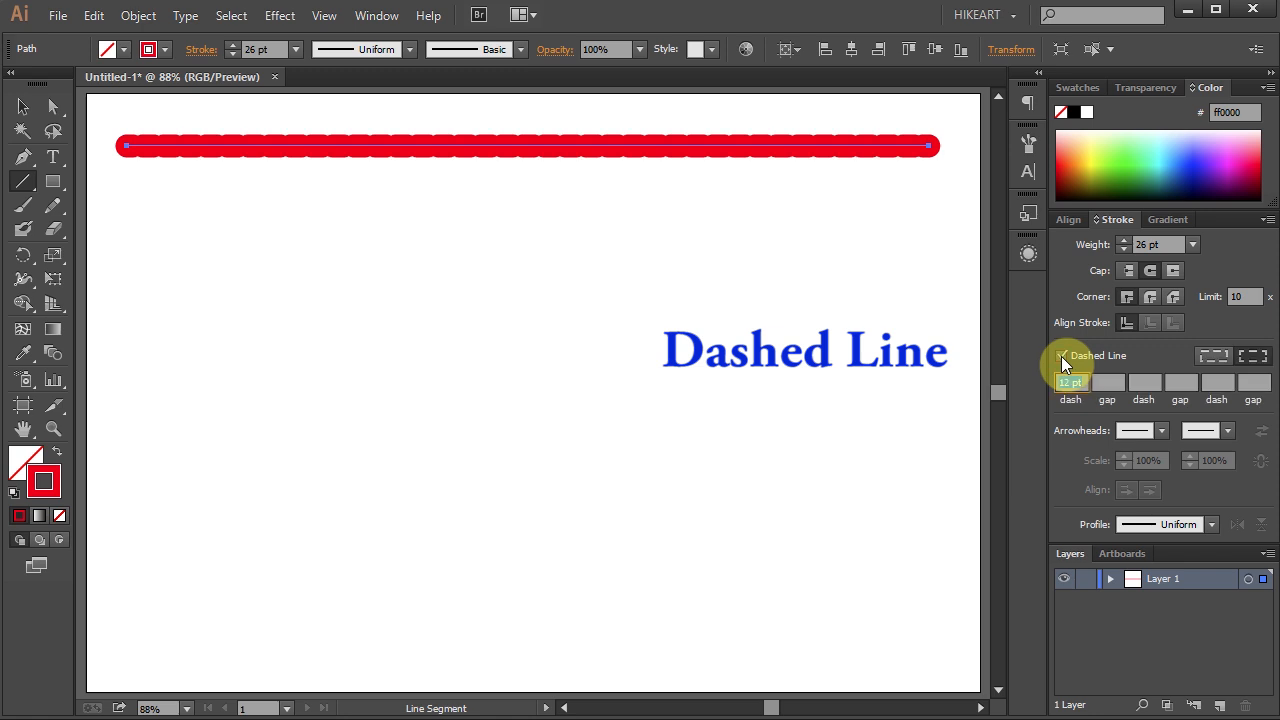
pyautogui.click(1063, 355)
pyautogui.write('0')
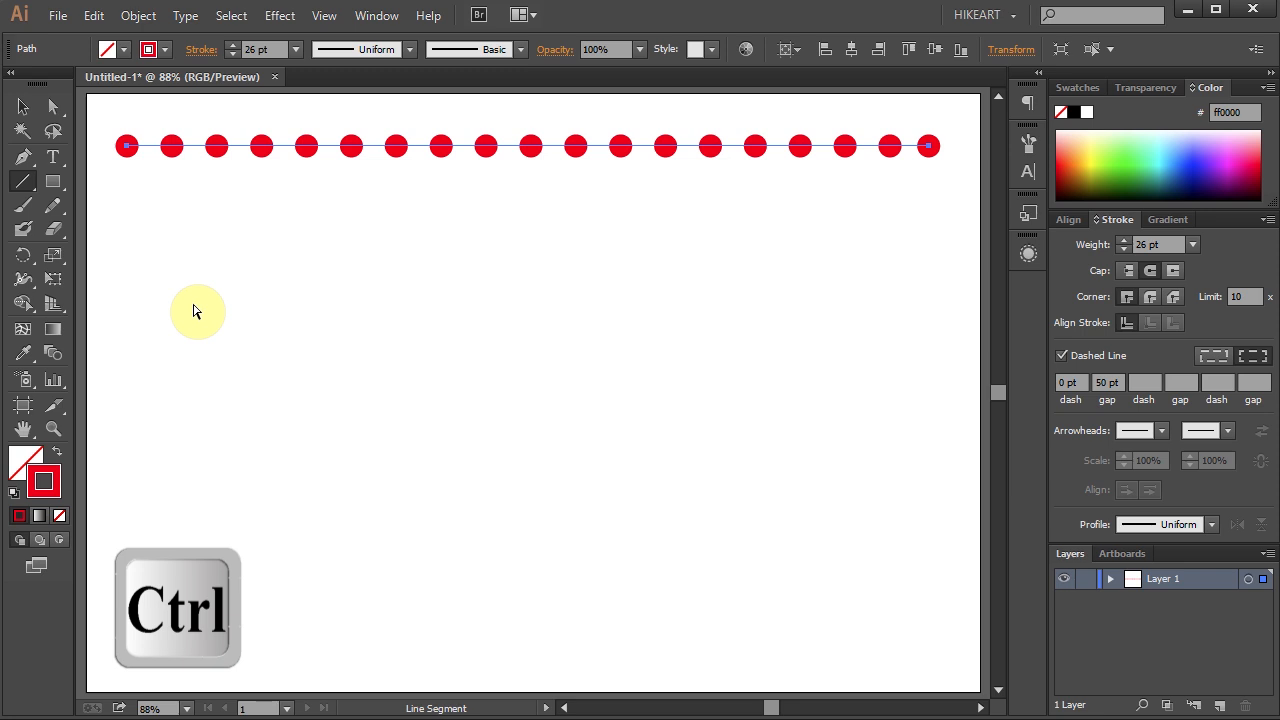
# Deselect the red line and align the blue circle's dashes so its dots space evenly.
pyautogui.press('ctrl')
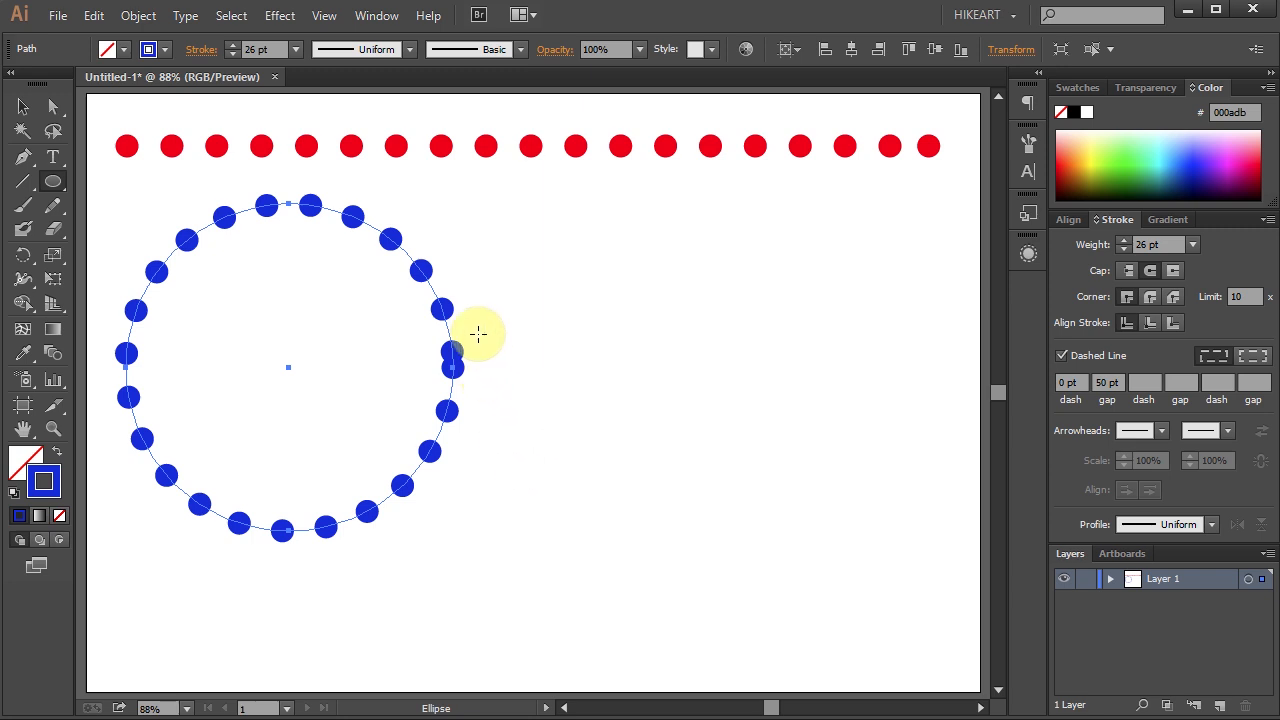
pyautogui.moveTo(423, 385)
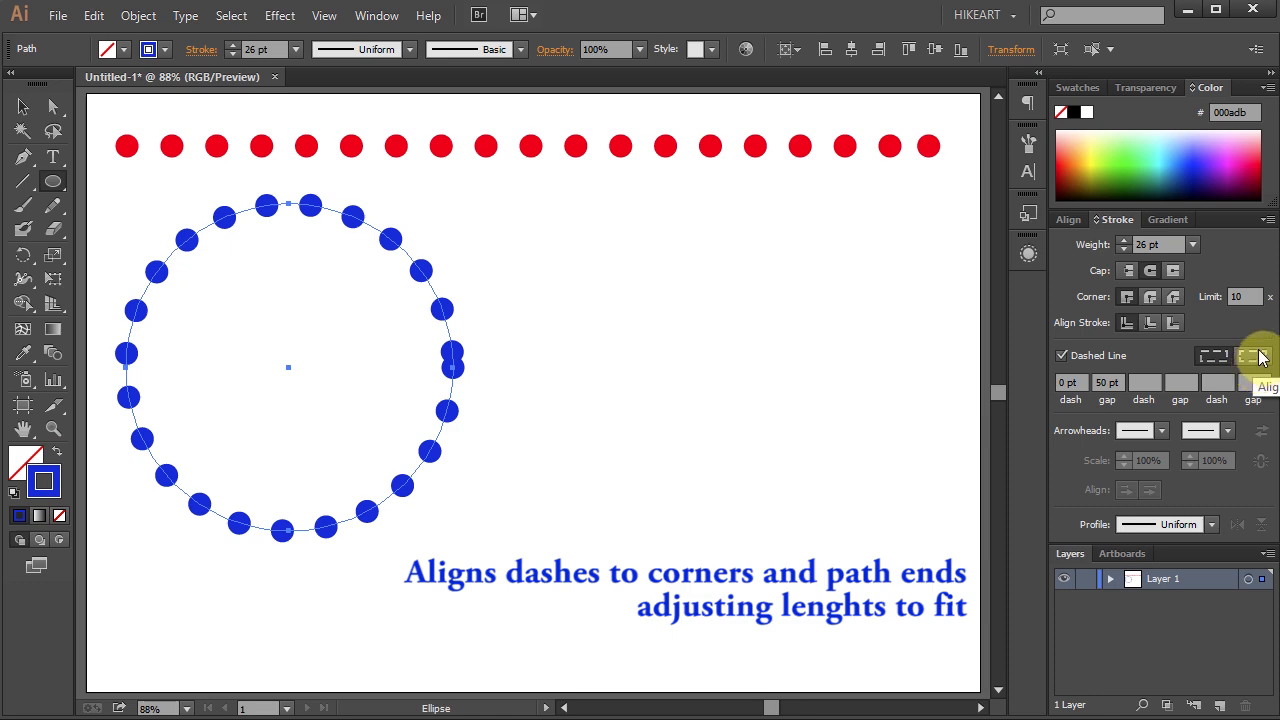
pyautogui.click(1255, 357)
pyautogui.write('39')
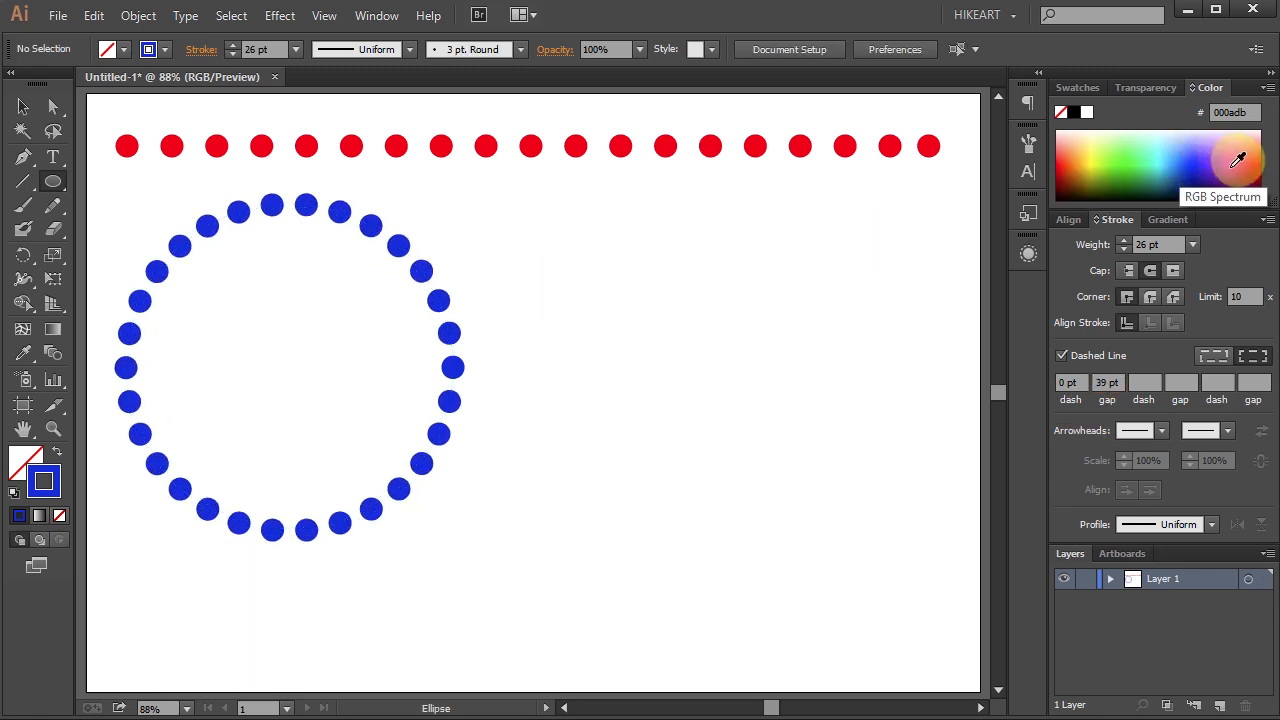
# Draw a purple-stroked star with 16 pt weight and a 27 pt dot gap.
pyautogui.click(1239, 167)
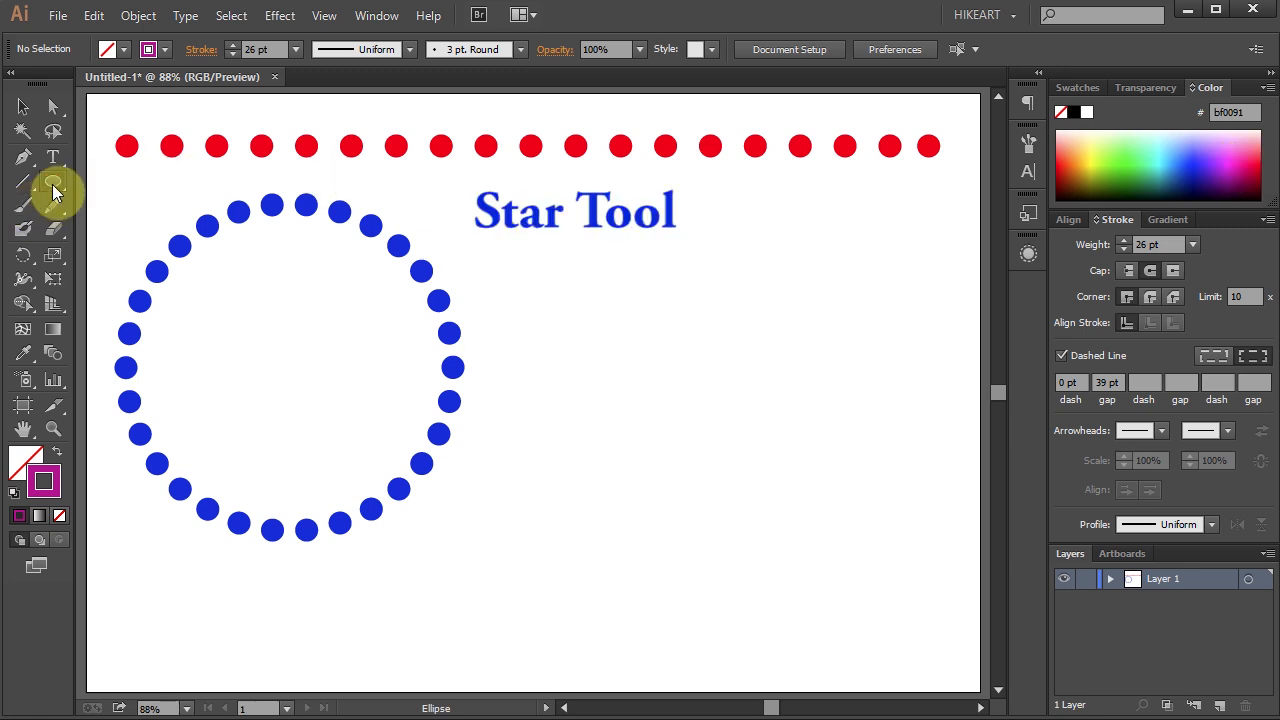
pyautogui.click(54, 182)
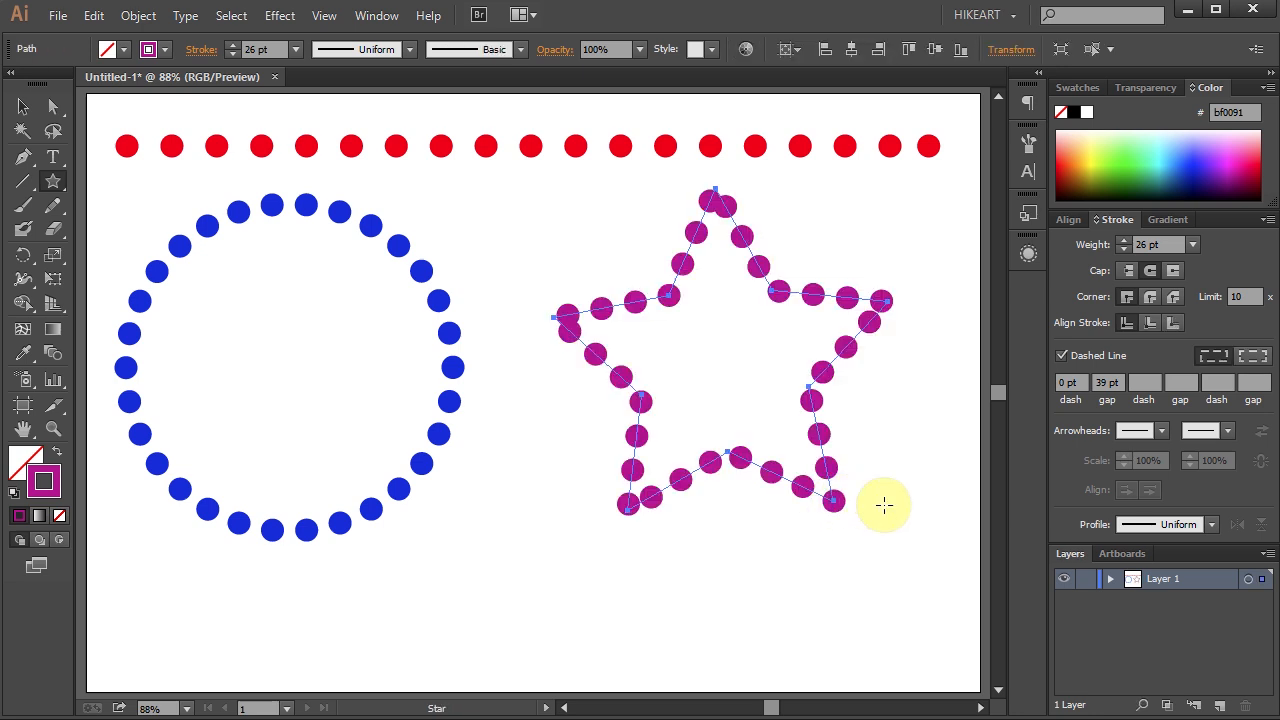
pyautogui.click(1124, 250)
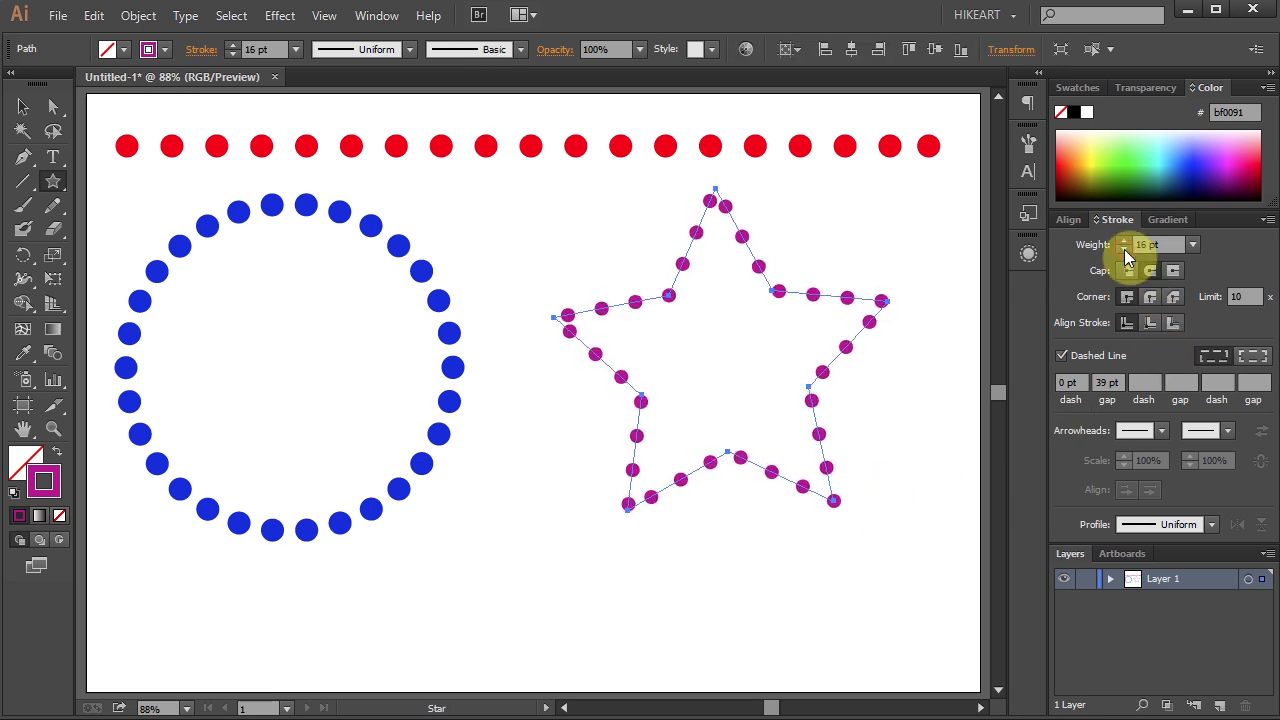
pyautogui.click(1107, 382)
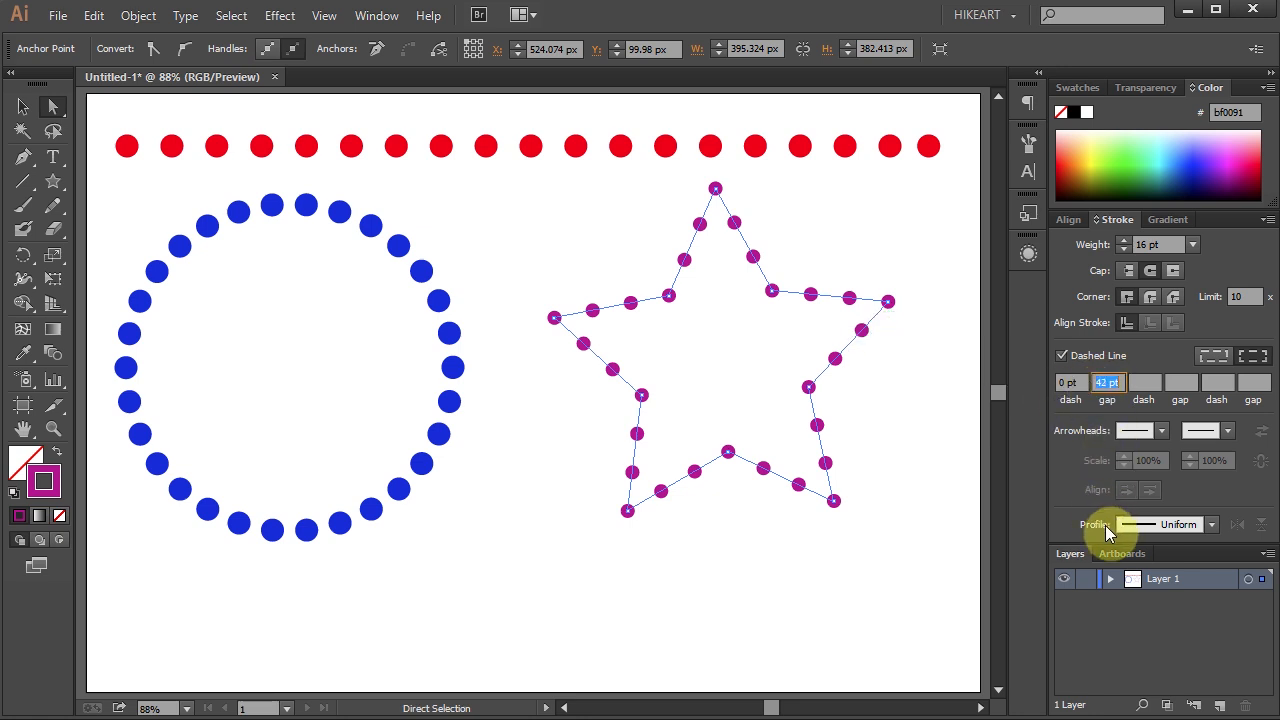
pyautogui.write('27')
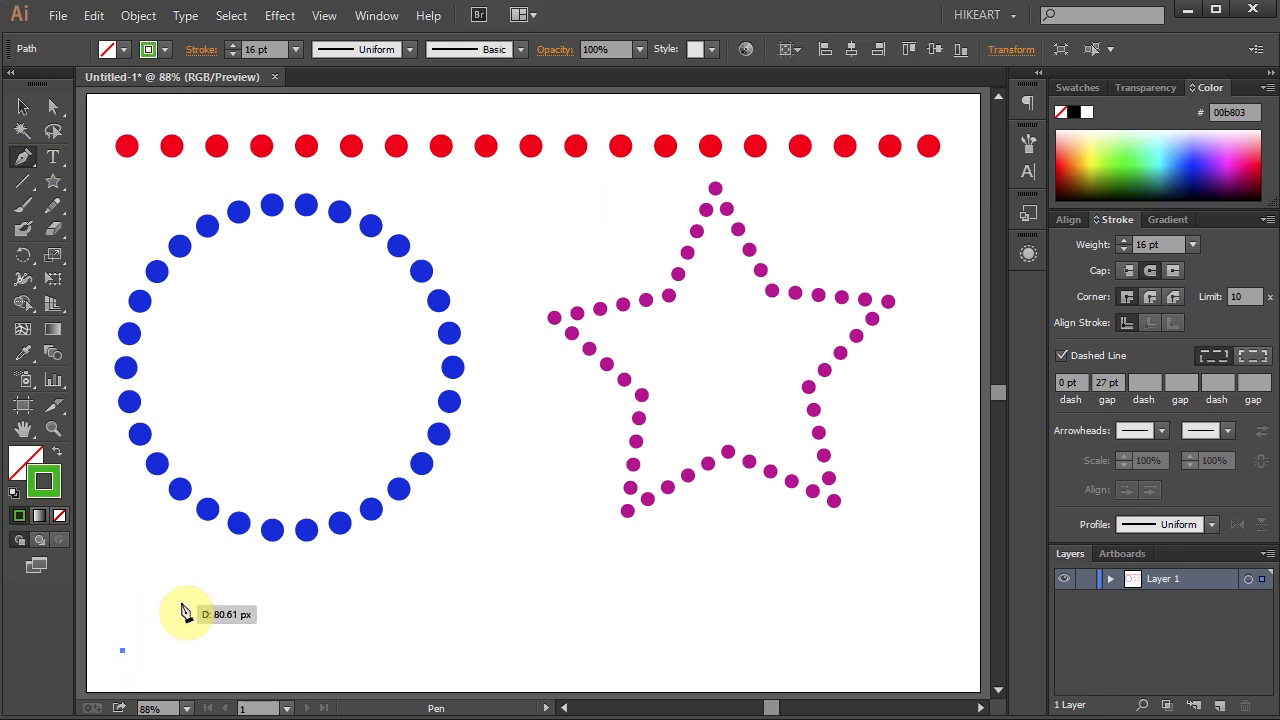
pyautogui.moveTo(202, 586)
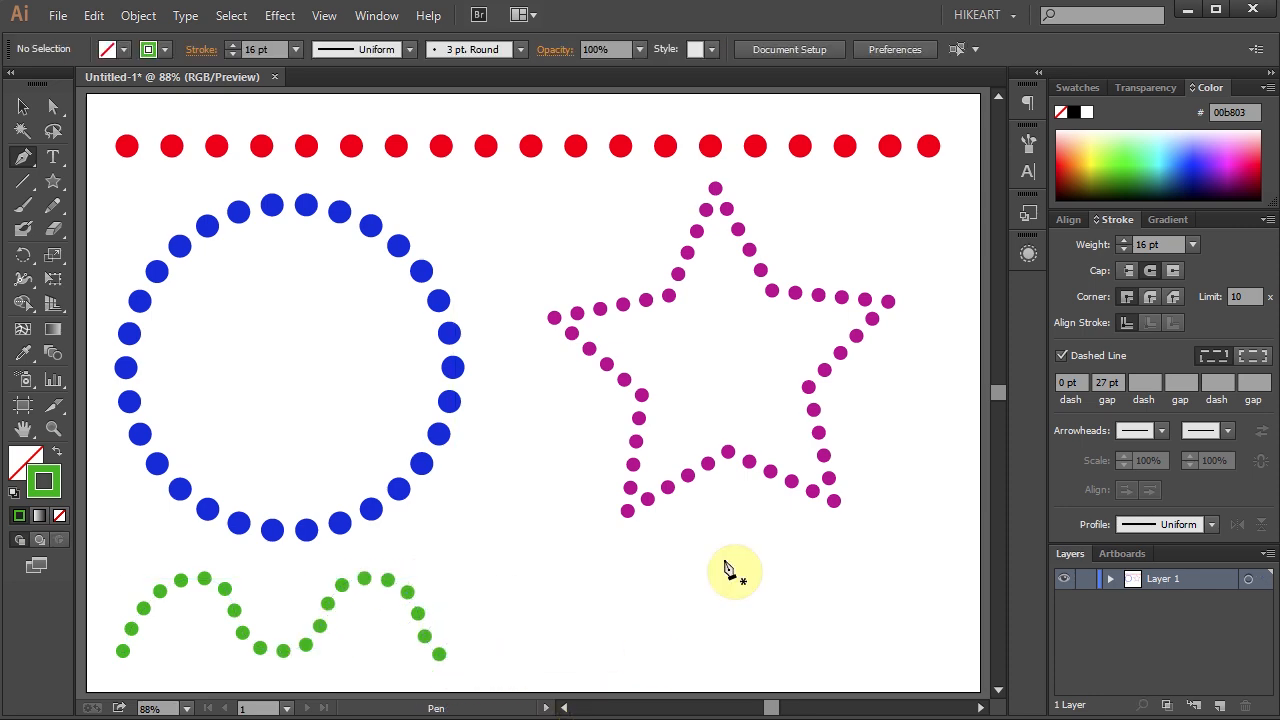
# Bring up the Swatches panel after drawing the green dotted curve.
pyautogui.click(1077, 87)
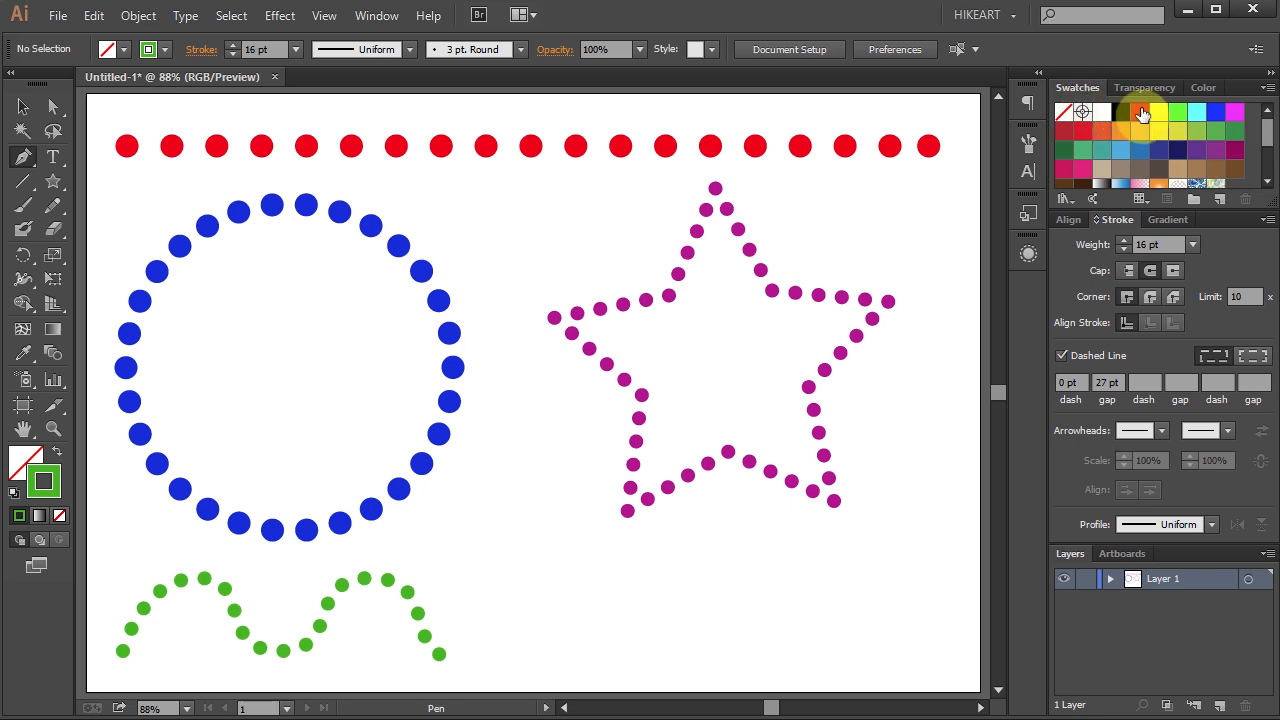